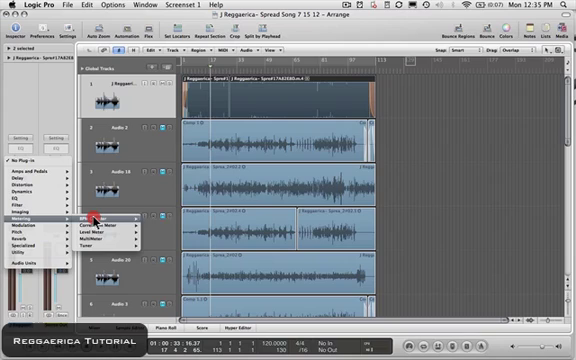
Step: Insert the BPM Counter plugin (Metering) on the audio track's empty insert slot
click(100, 218)
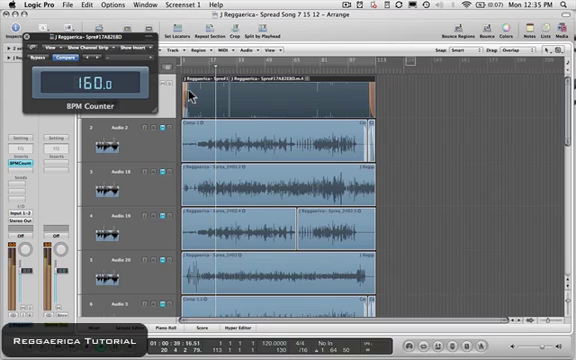
mouse_move(140, 92)
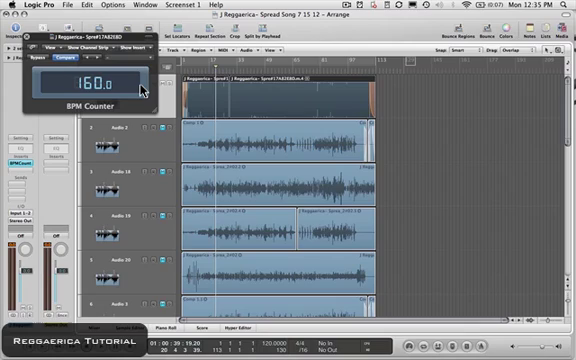
mouse_move(276, 348)
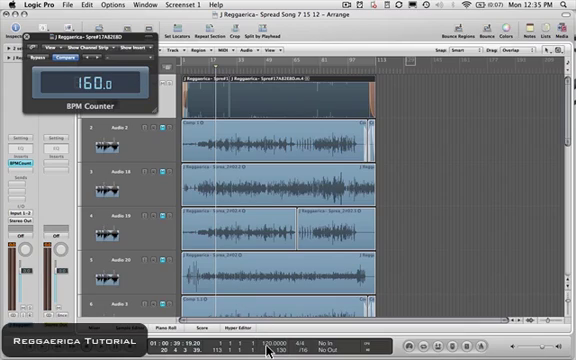